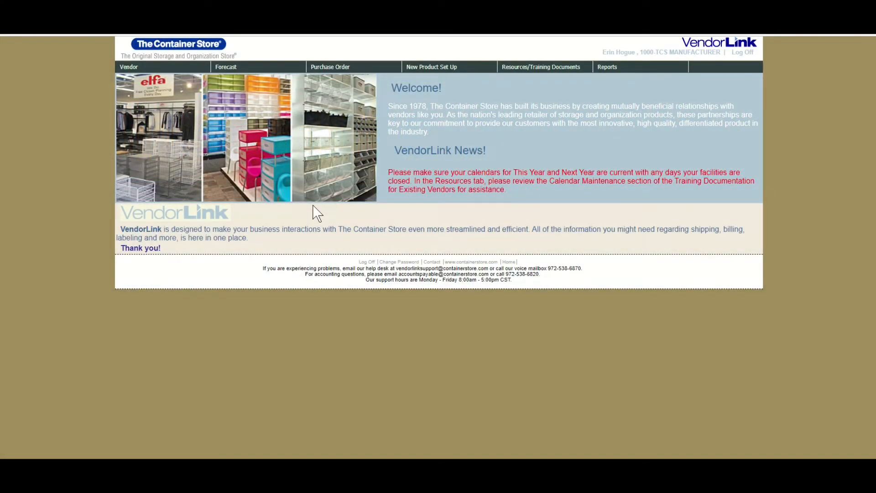
Go to Confirm PO under the Purchase Order menu to list orders awaiting confirmation.
{"action": "left_click", "coordinate": [330, 67]}
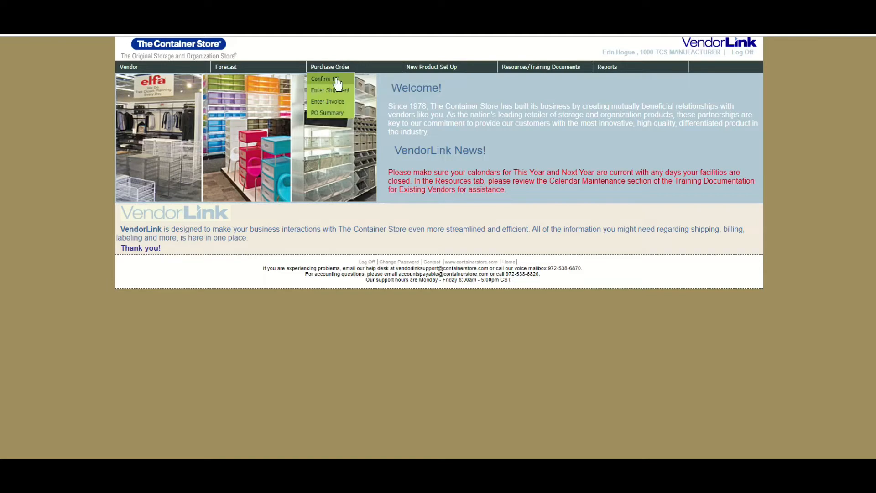
{"action": "left_click", "coordinate": [321, 79]}
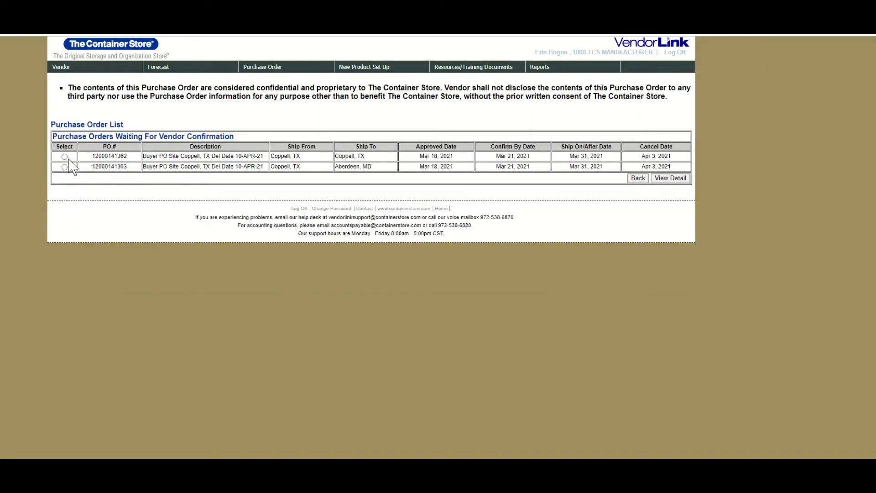
{"action": "left_click", "coordinate": [64, 156]}
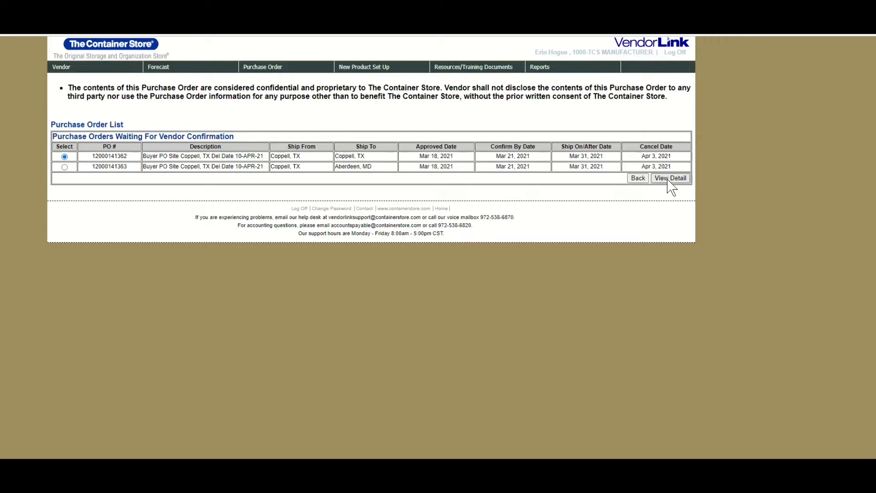
{"action": "left_click", "coordinate": [670, 178]}
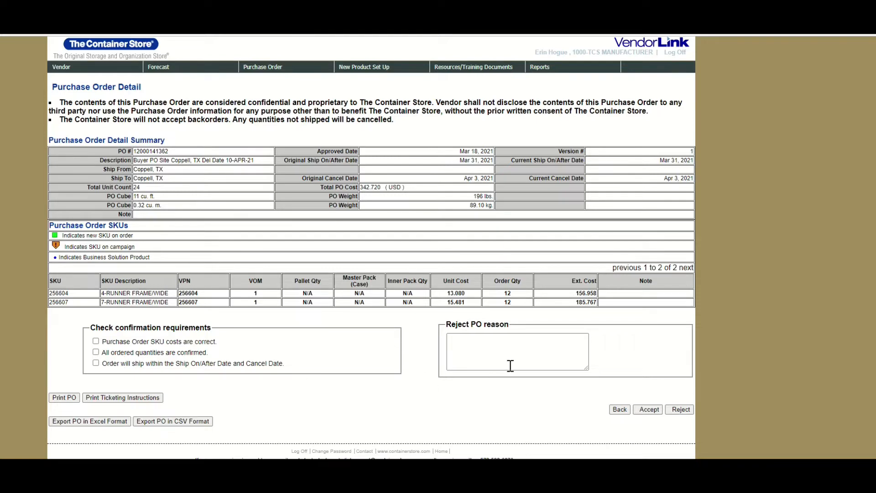
Reject the PO with reason: SKU 256604 not ready until June 2021, reissue without it or extend ship window.
{"action": "left_click", "coordinate": [517, 350]}
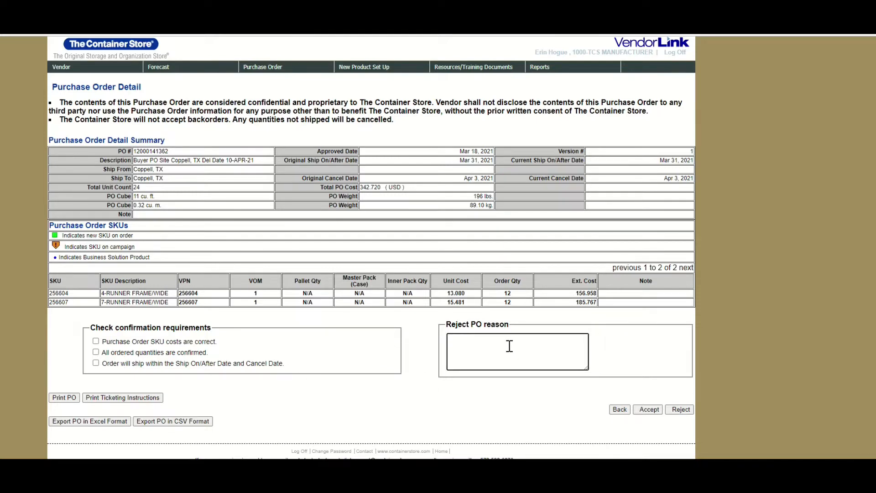
{"action": "type", "text": "SKU"}
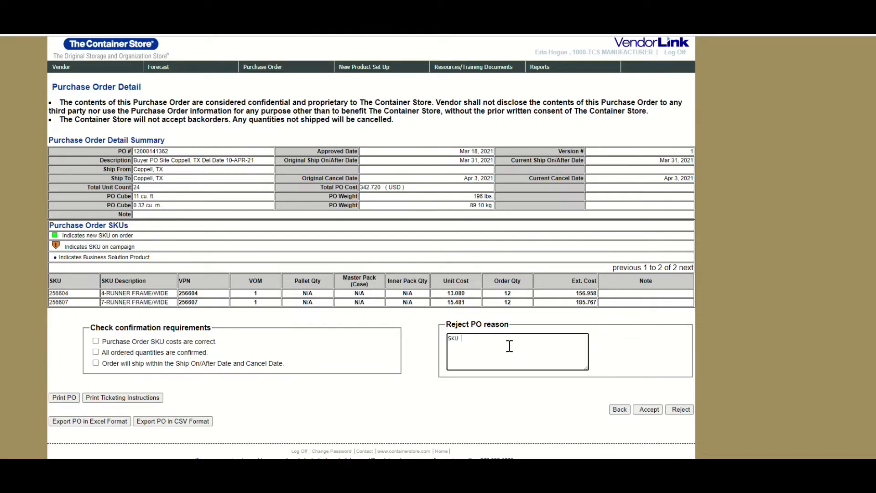
{"action": "type", "text": "256604"}
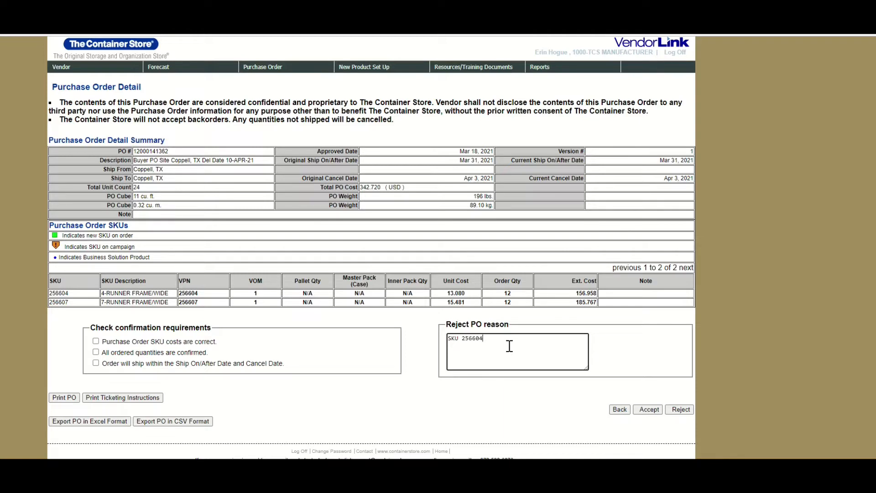
{"action": "type", "text": "will not b"}
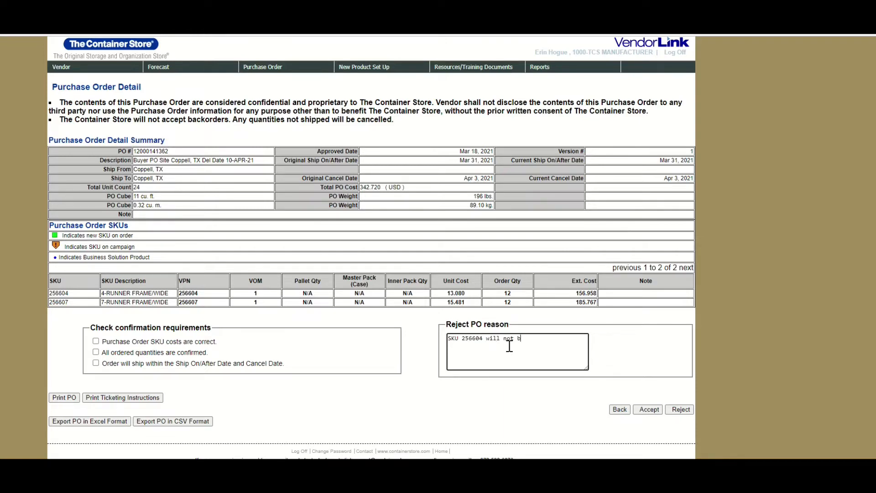
{"action": "type", "text": "e"}
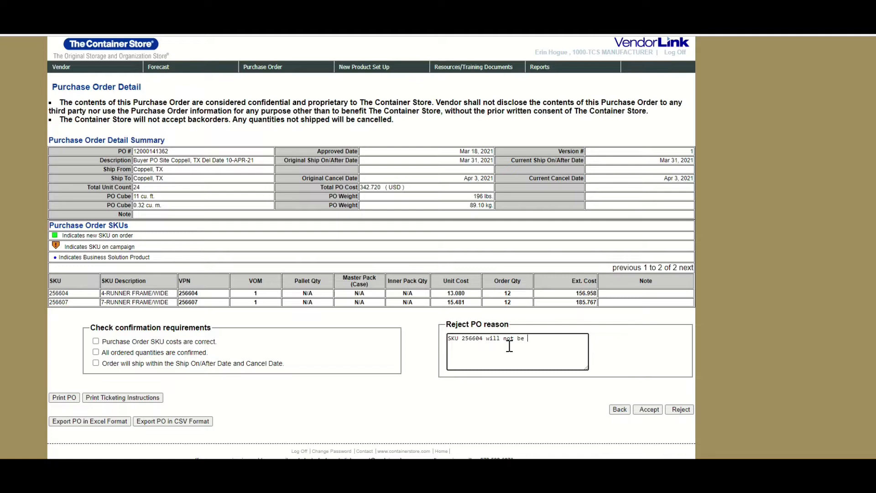
{"action": "type", "text": "ready until June"}
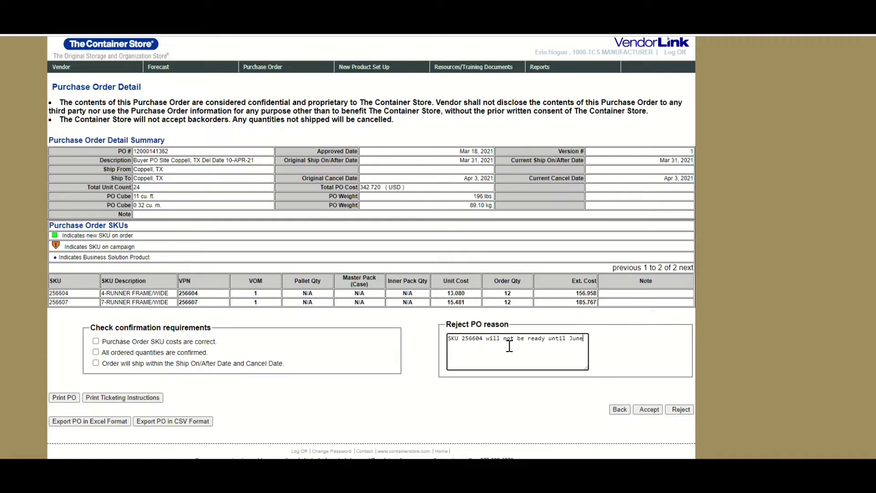
{"action": "type", "text": "2021. Please"}
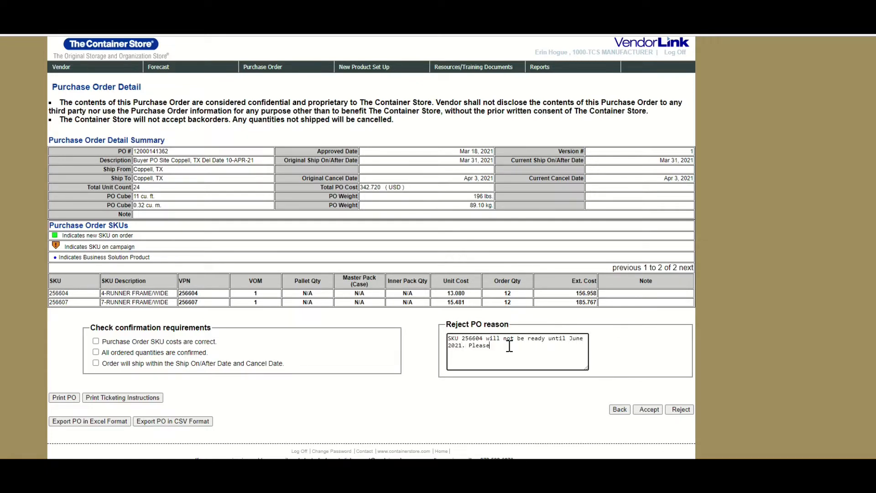
{"action": "type", "text": "issue new P"}
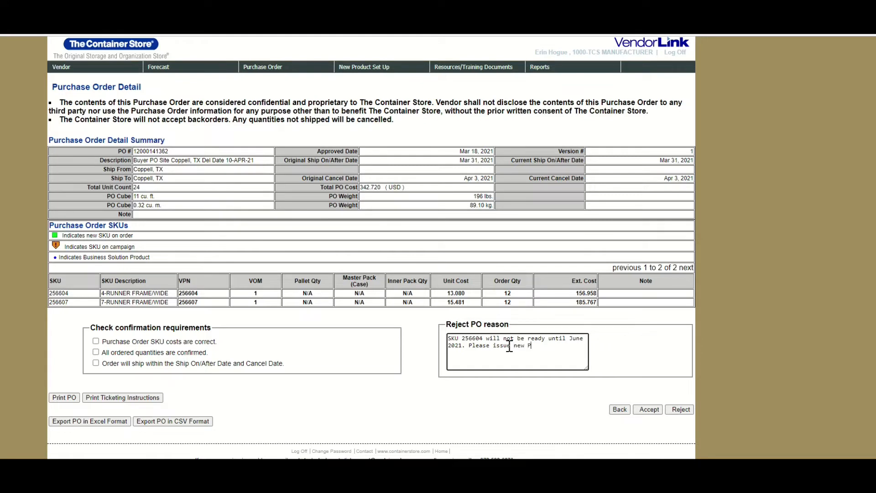
{"action": "type", "text": "O"}
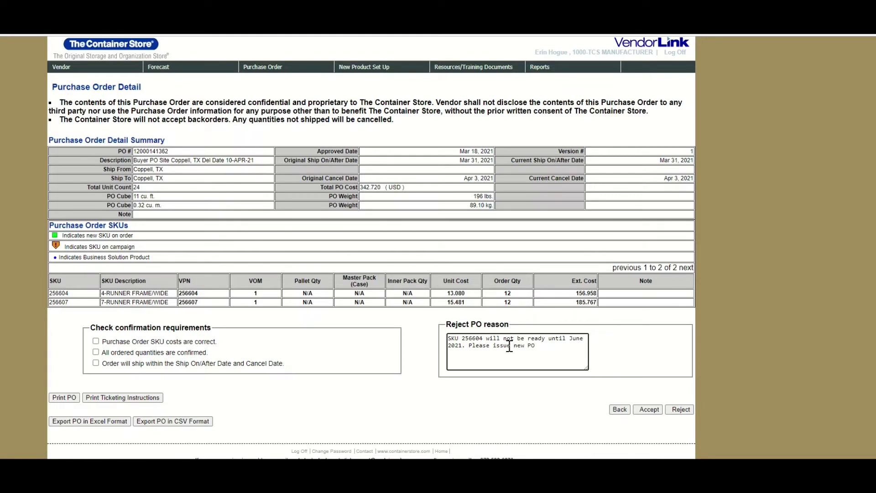
{"action": "type", "text": "without this SKU"}
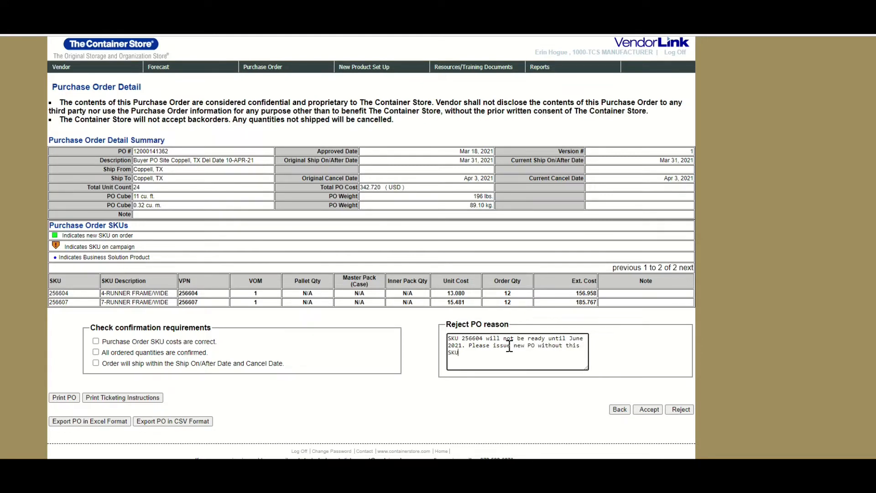
{"action": "type", "text": ", or extend ship"}
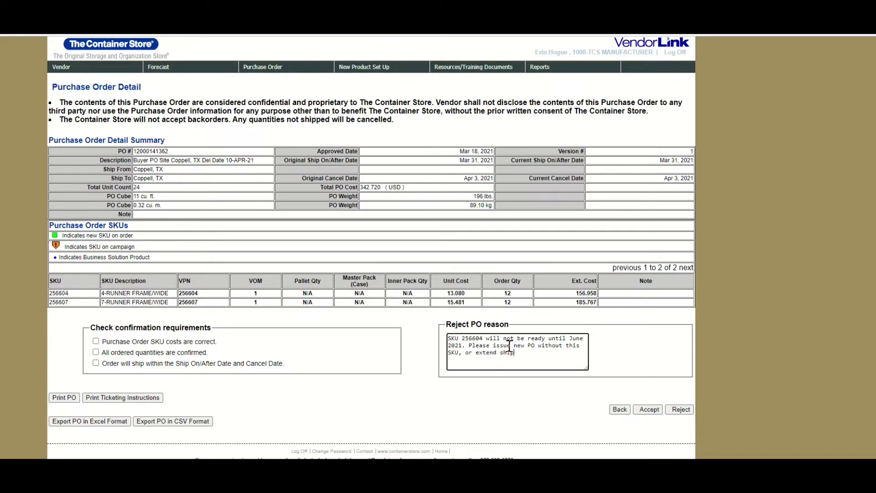
{"action": "type", "text": "window to"}
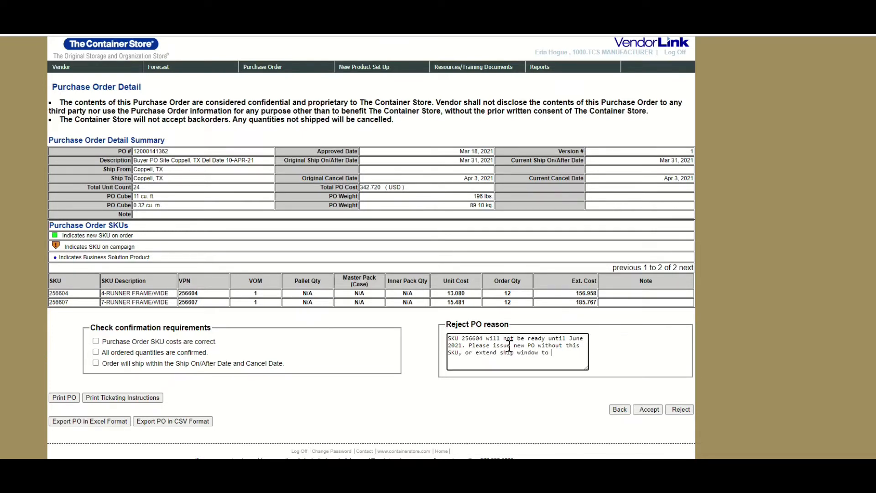
{"action": "type", "text": "June."}
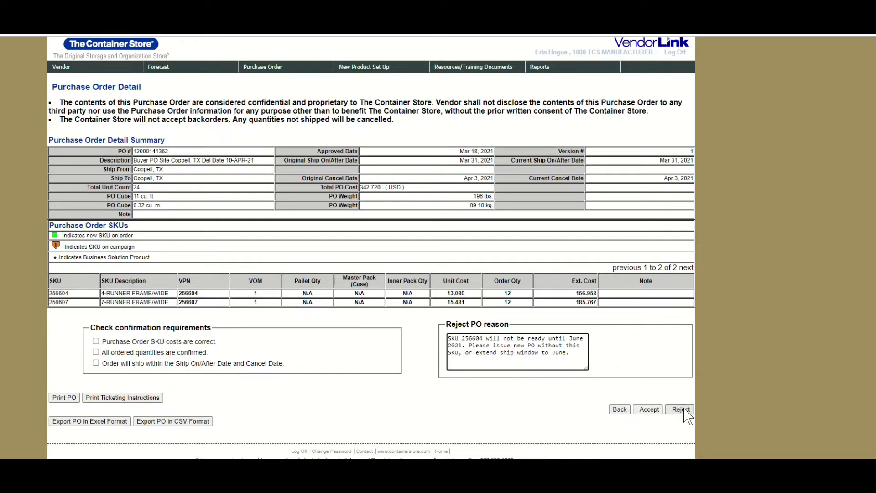
{"action": "left_click", "coordinate": [680, 409]}
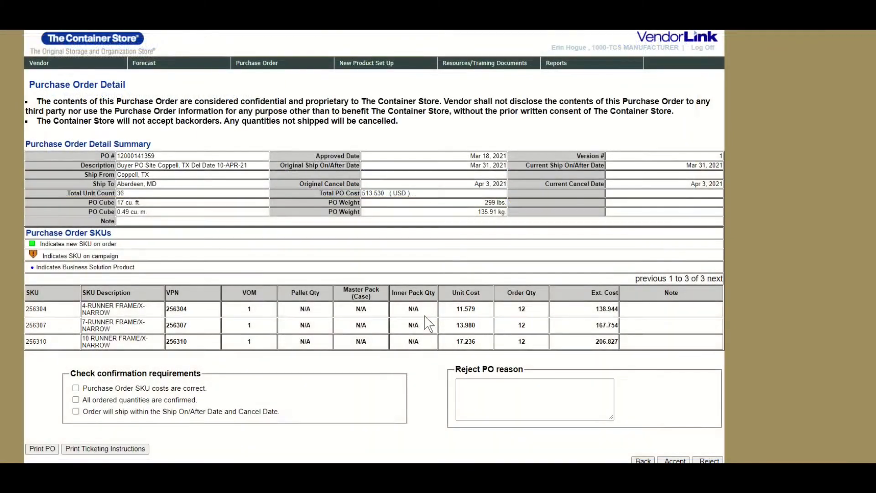
Confirm all three requirements: SKU costs correct, quantities met, ships within window.
{"action": "left_click", "coordinate": [76, 341]}
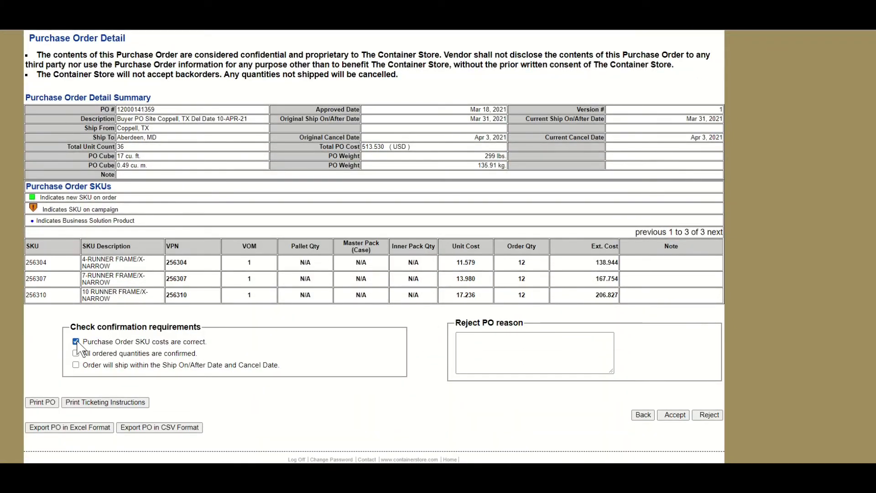
{"action": "left_click", "coordinate": [76, 353]}
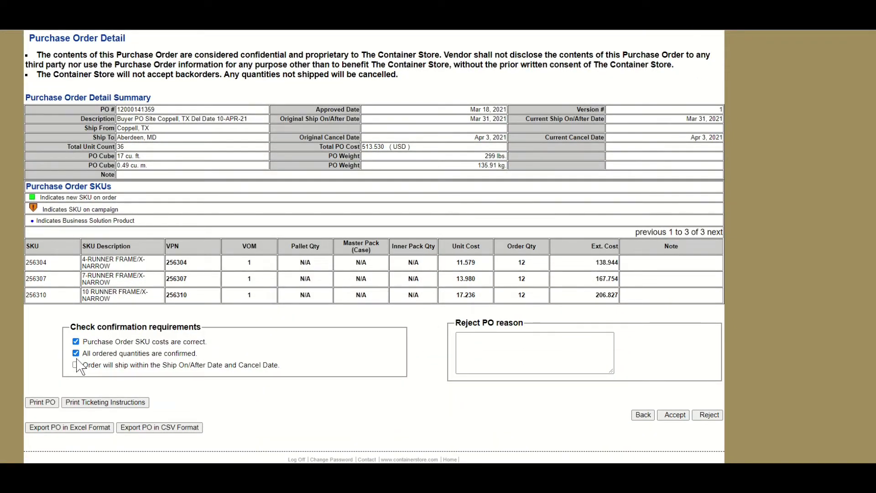
{"action": "left_click", "coordinate": [76, 365]}
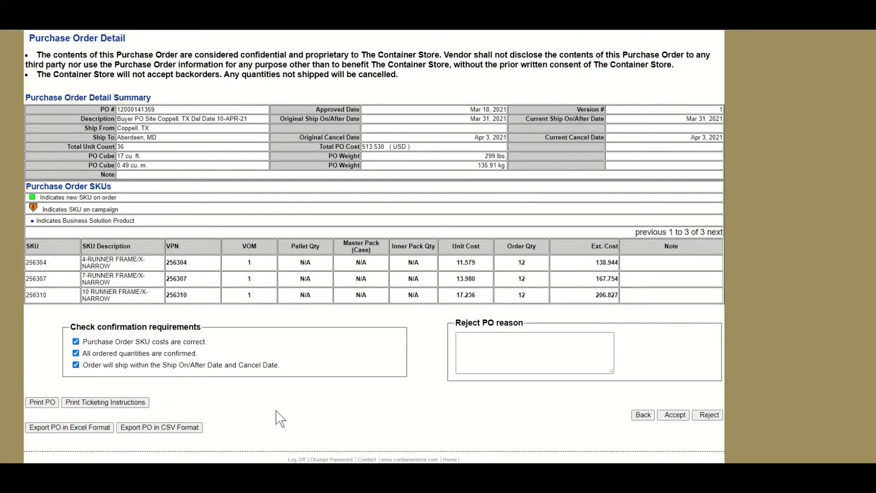
{"action": "mouse_move", "coordinate": [495, 405]}
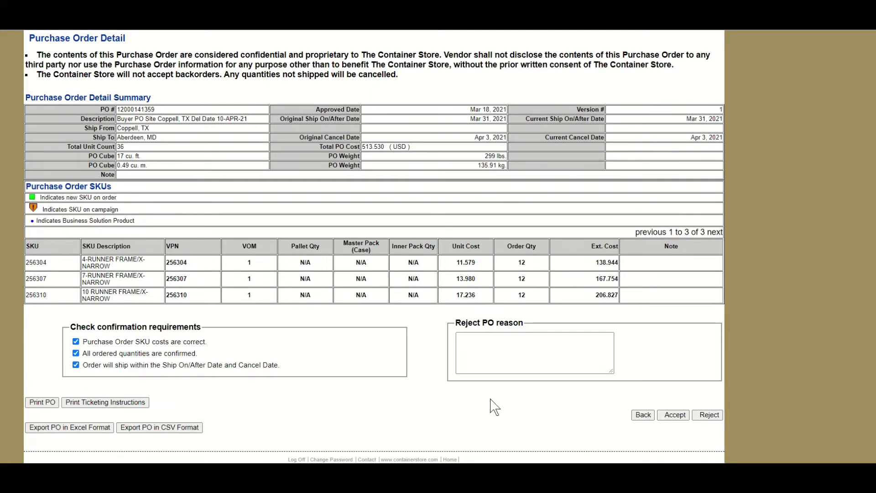
{"action": "left_click", "coordinate": [674, 415]}
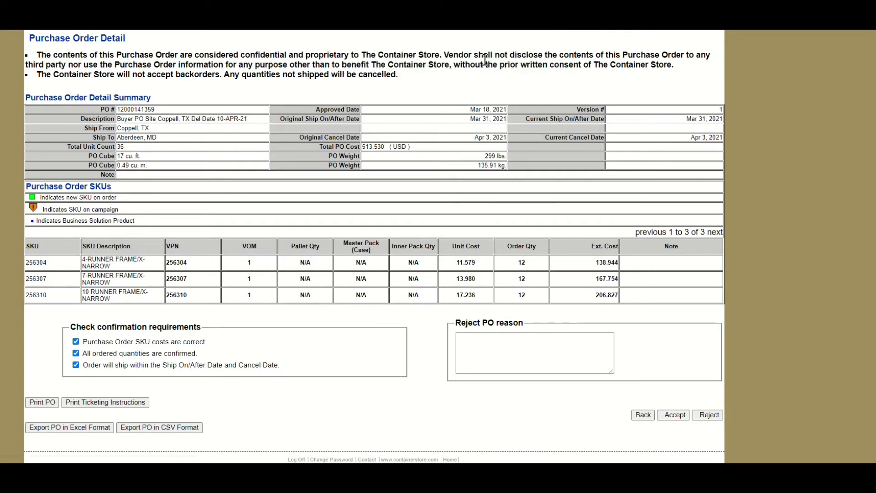
{"action": "left_click", "coordinate": [674, 414]}
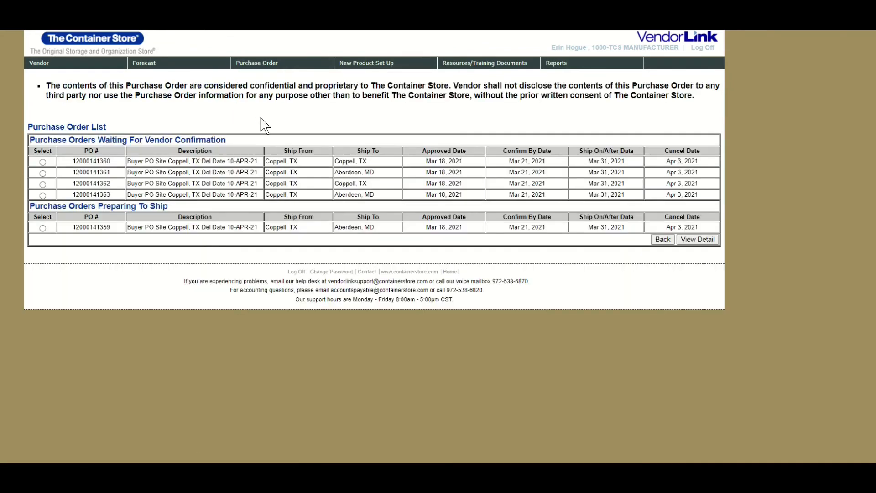
{"action": "left_click", "coordinate": [42, 227]}
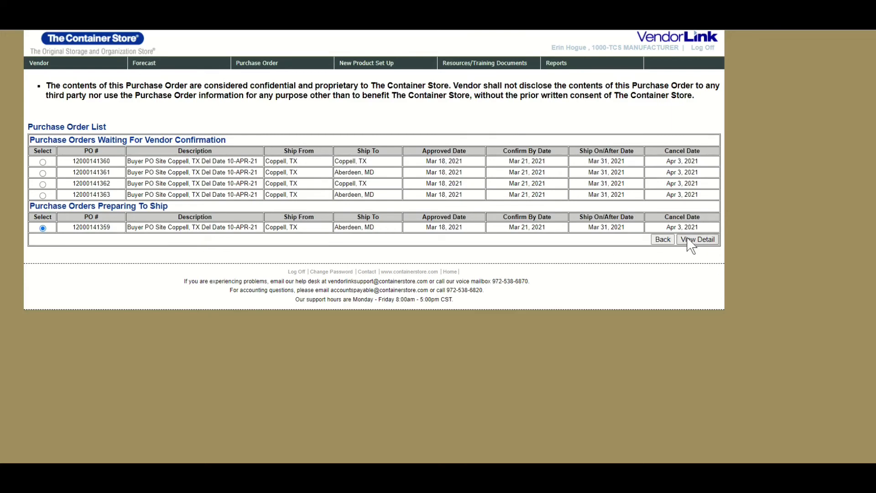